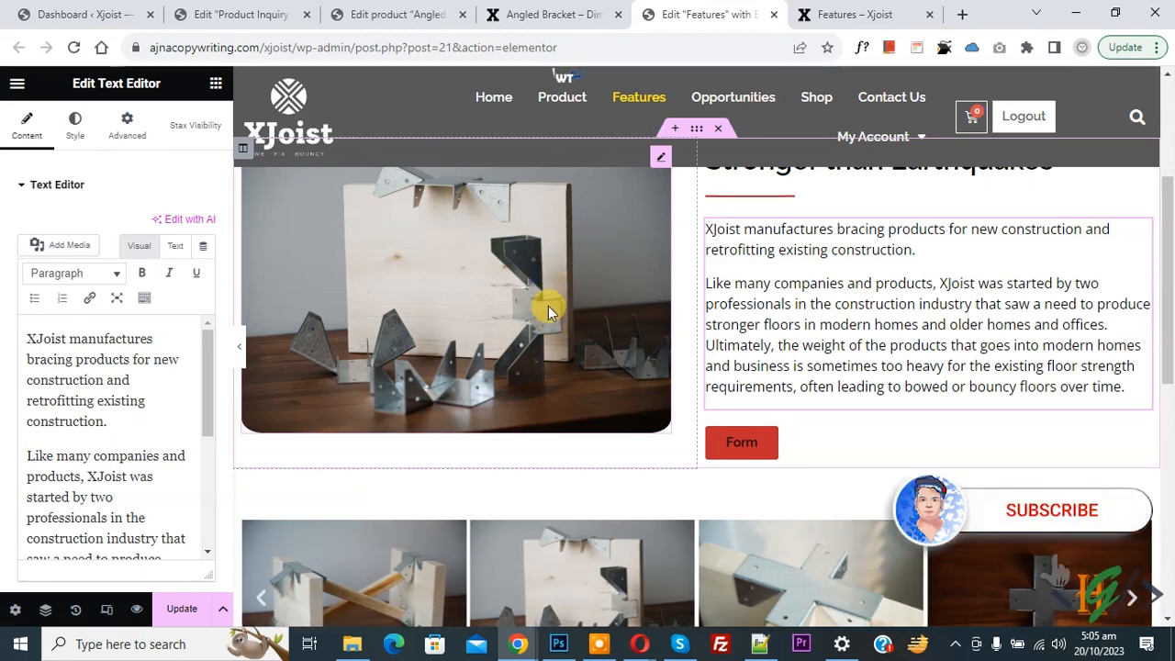
{"action": "mouse_move", "coordinate": [606, 334]}
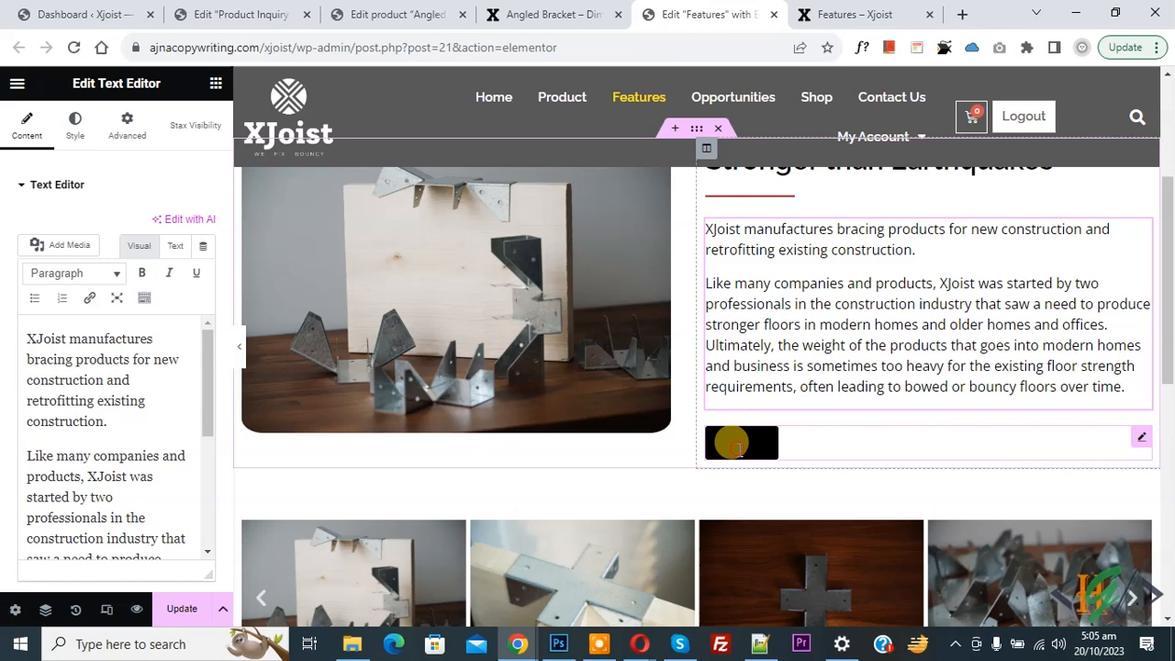
Select the Form button widget to show its text, link and size settings
{"action": "left_click", "coordinate": [742, 442]}
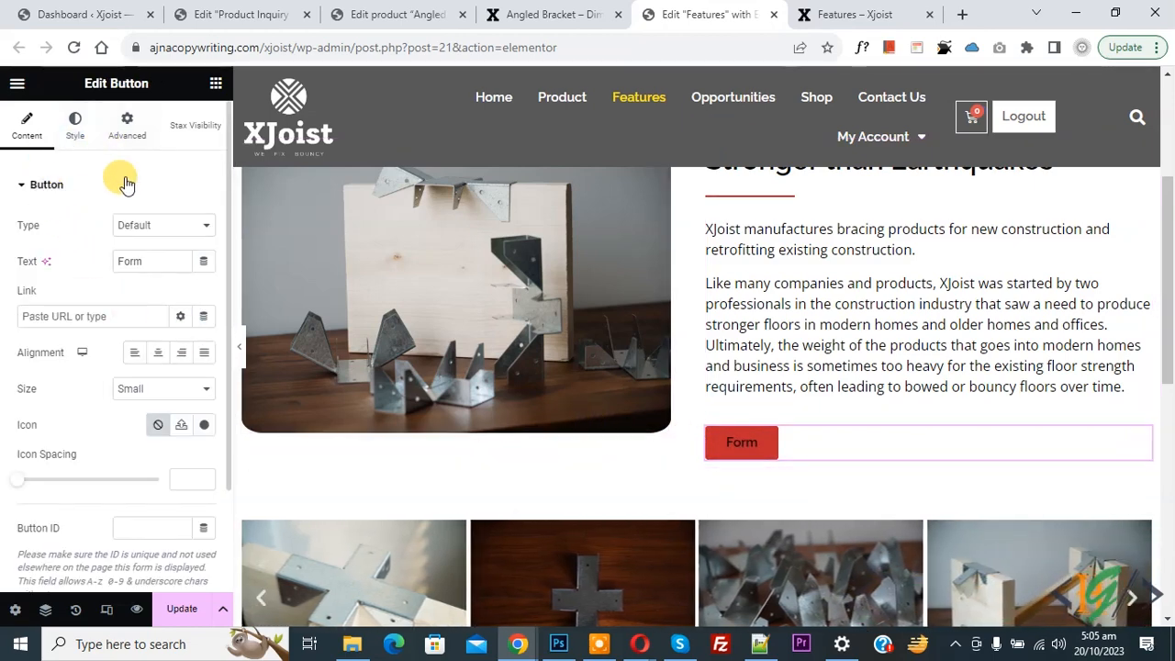
{"action": "mouse_move", "coordinate": [70, 224]}
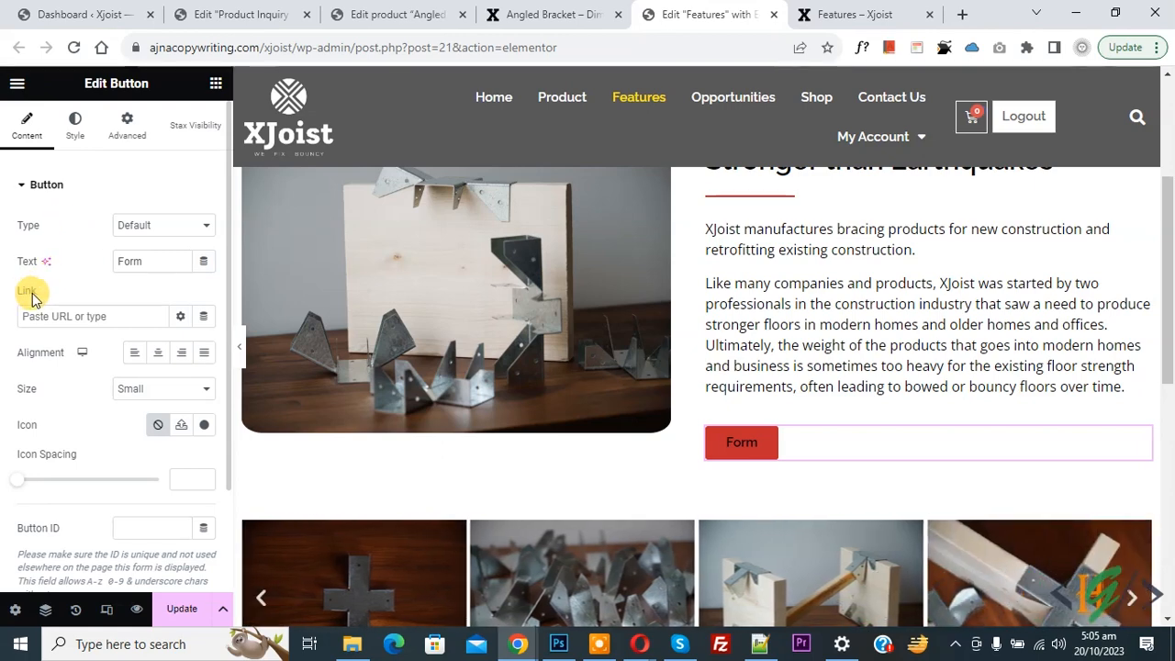
{"action": "mouse_move", "coordinate": [26, 266]}
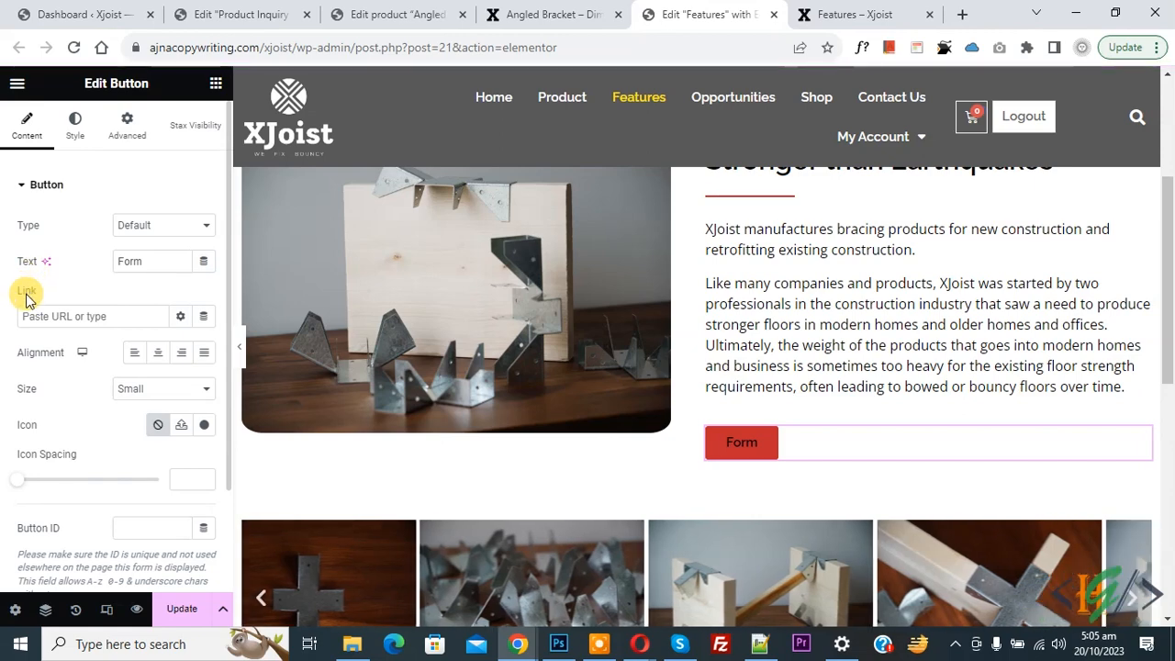
{"action": "mouse_move", "coordinate": [203, 316]}
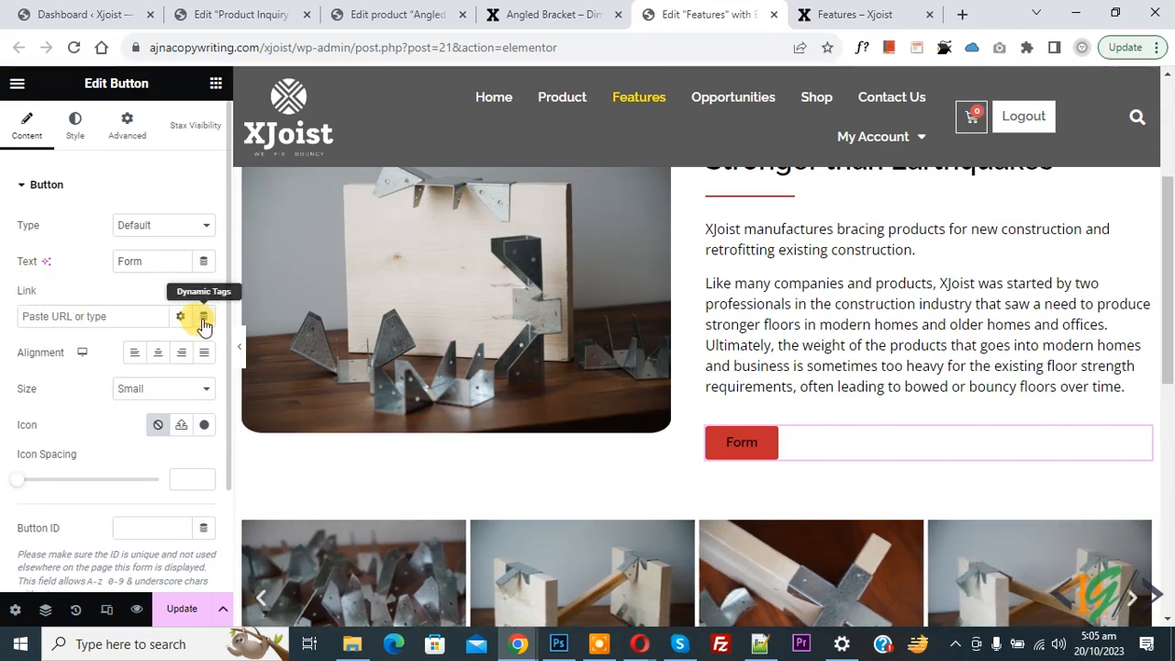
Set the Form button's link to the Popup dynamic tag with the Open Popup action
{"action": "left_click", "coordinate": [180, 316]}
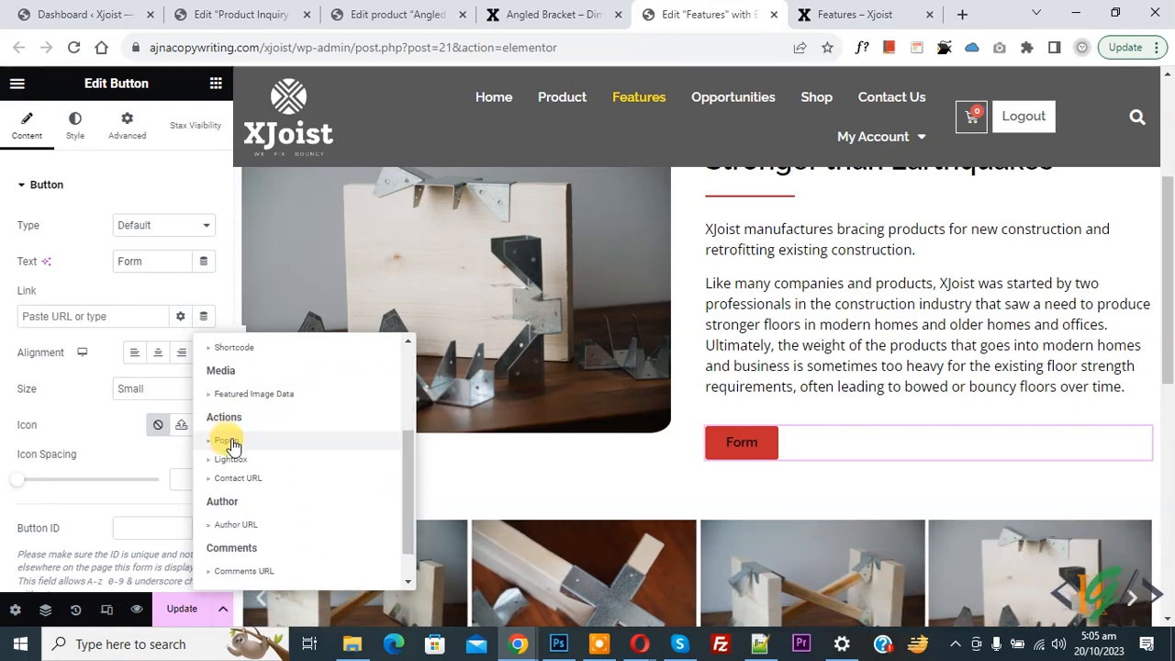
{"action": "left_click", "coordinate": [224, 441]}
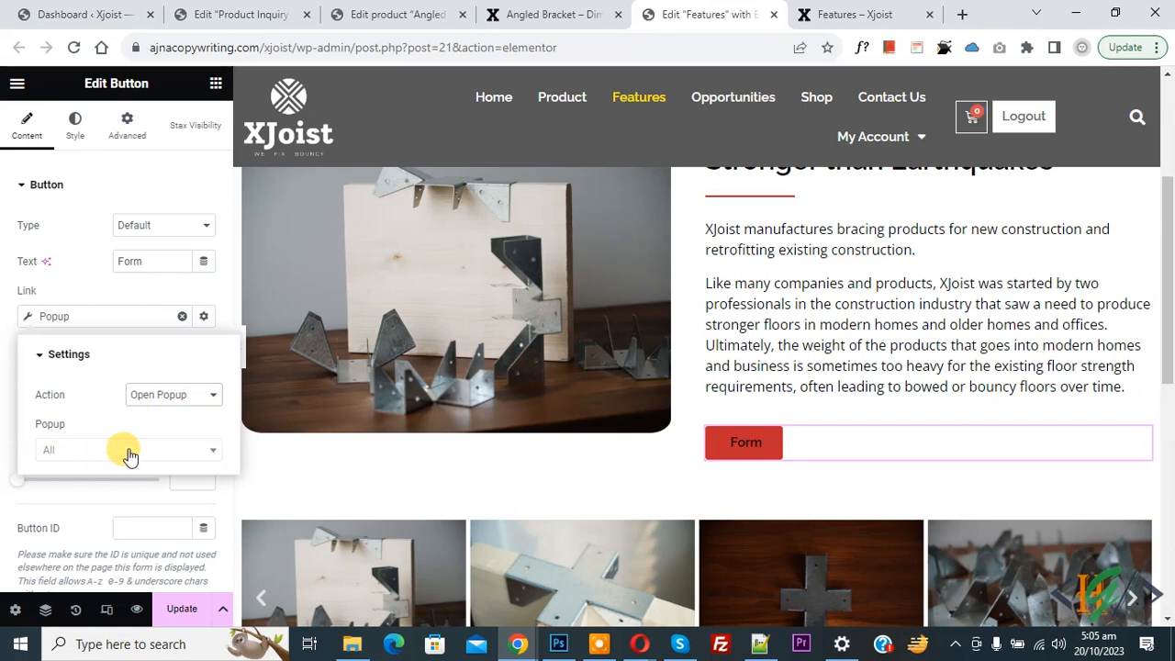
{"action": "left_click", "coordinate": [129, 449]}
{"action": "type", "text": "Product Inquiry Form"}
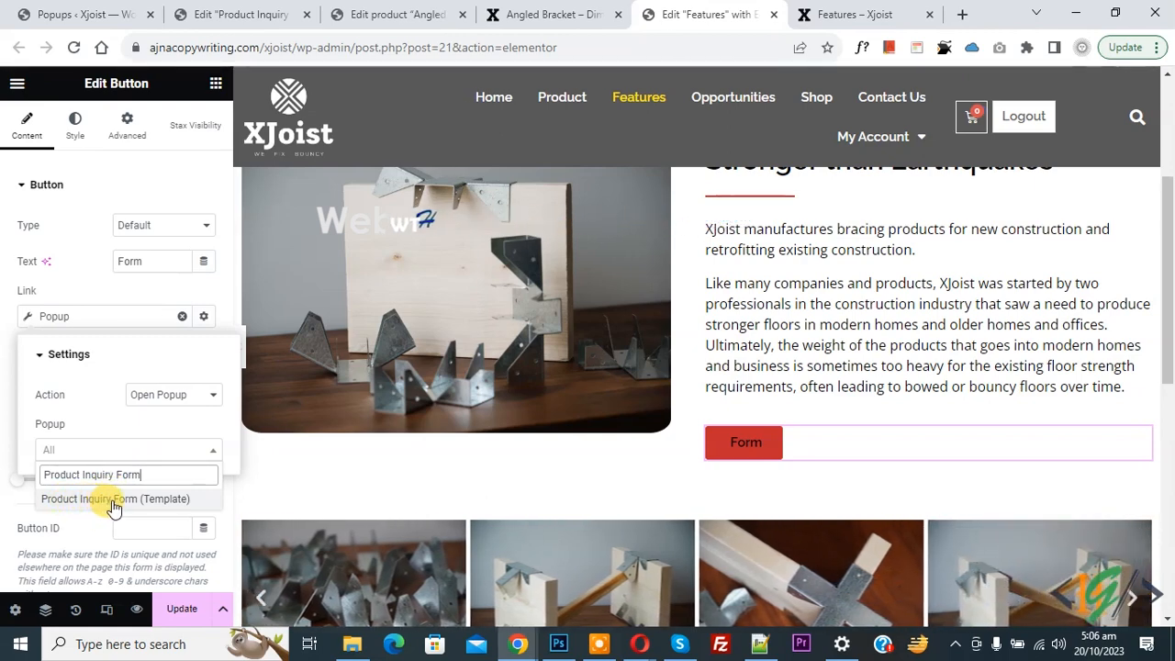
Choose the Product Inquiry Form popup as the target, then view the live Features page
{"action": "left_click", "coordinate": [114, 499]}
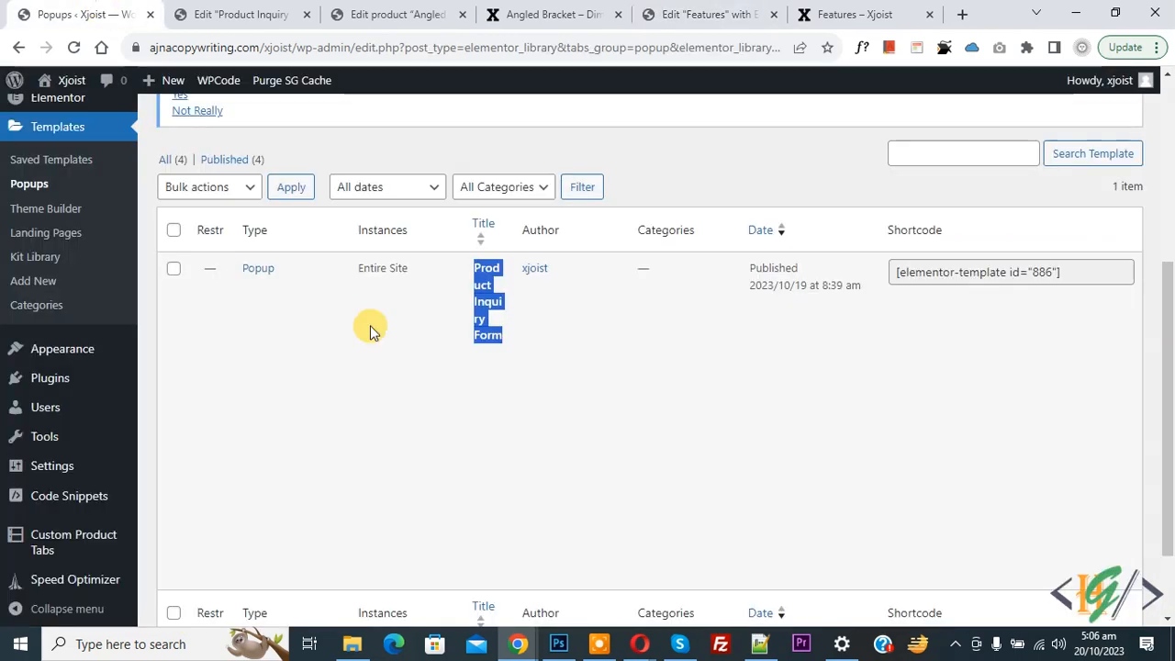
{"action": "mouse_move", "coordinate": [489, 302]}
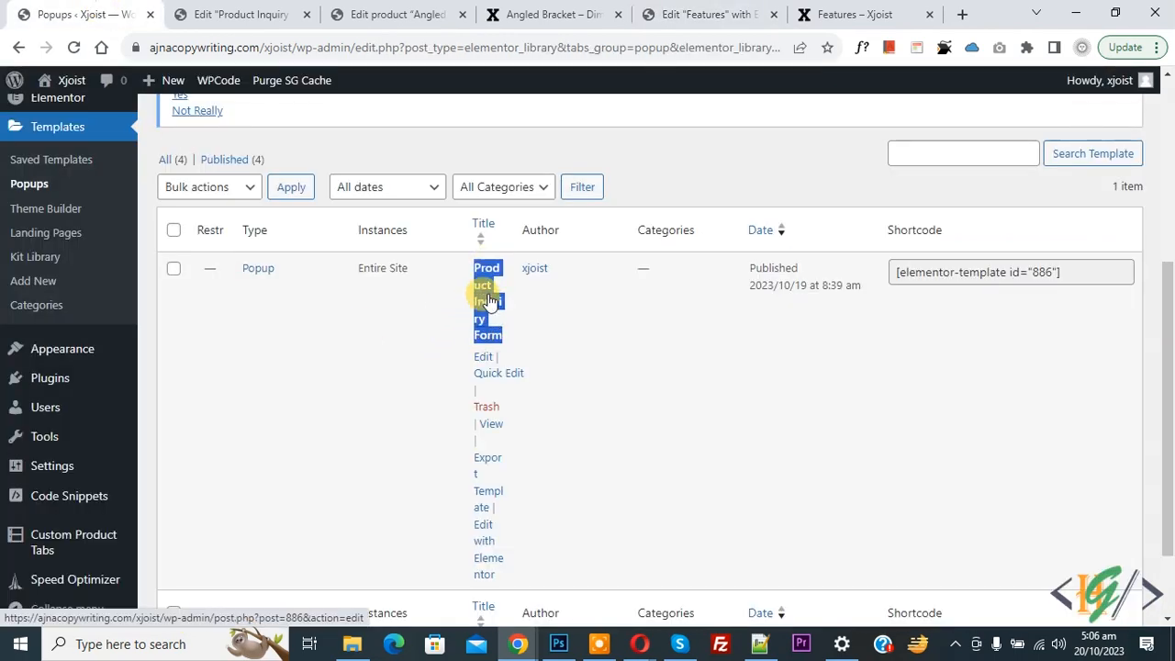
{"action": "left_click", "coordinate": [707, 14]}
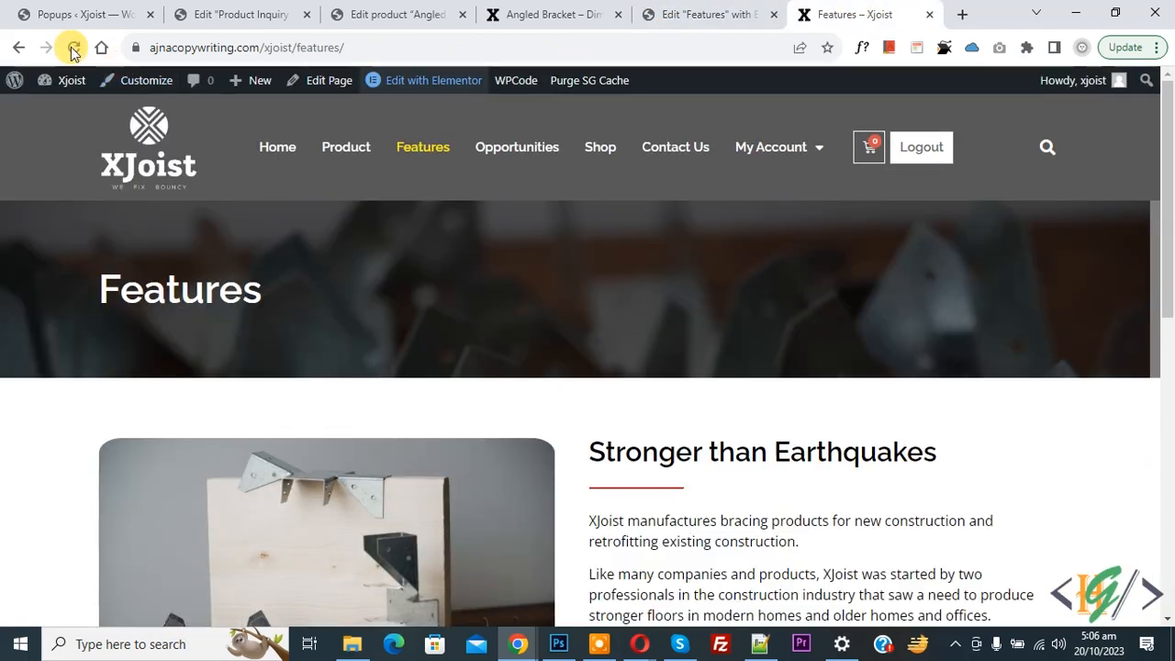
Use the live Form button to open the Product Inquiry Form popup, then return to the editor
{"action": "scroll", "scroll_direction": "down", "scroll_amount": 3}
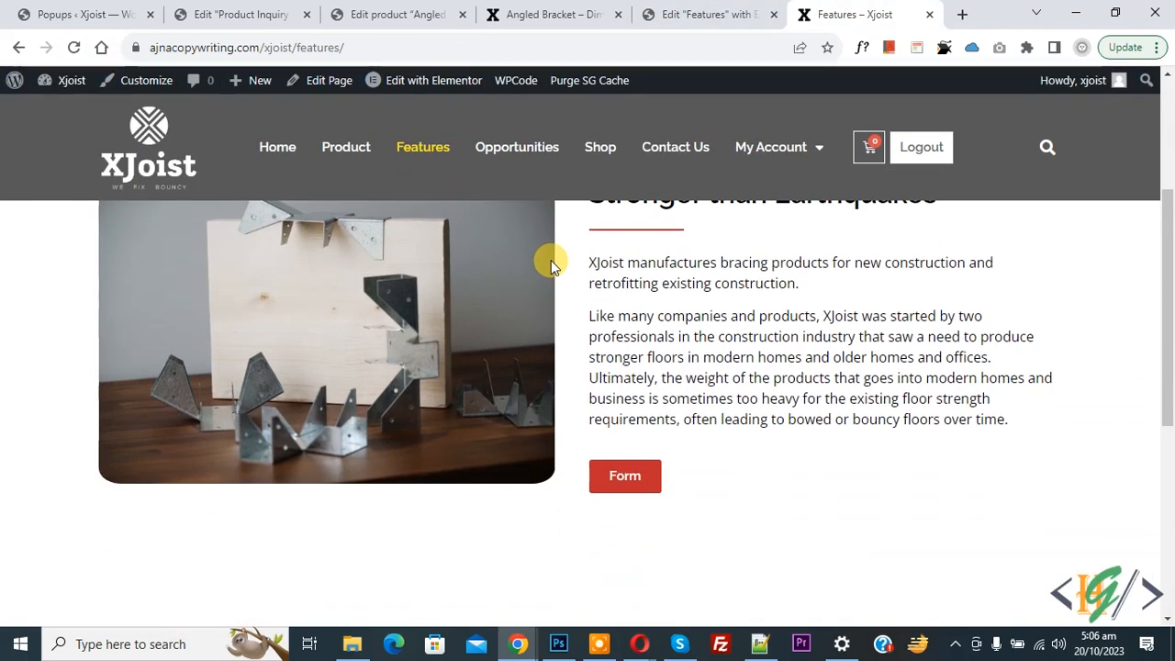
{"action": "left_click", "coordinate": [625, 476]}
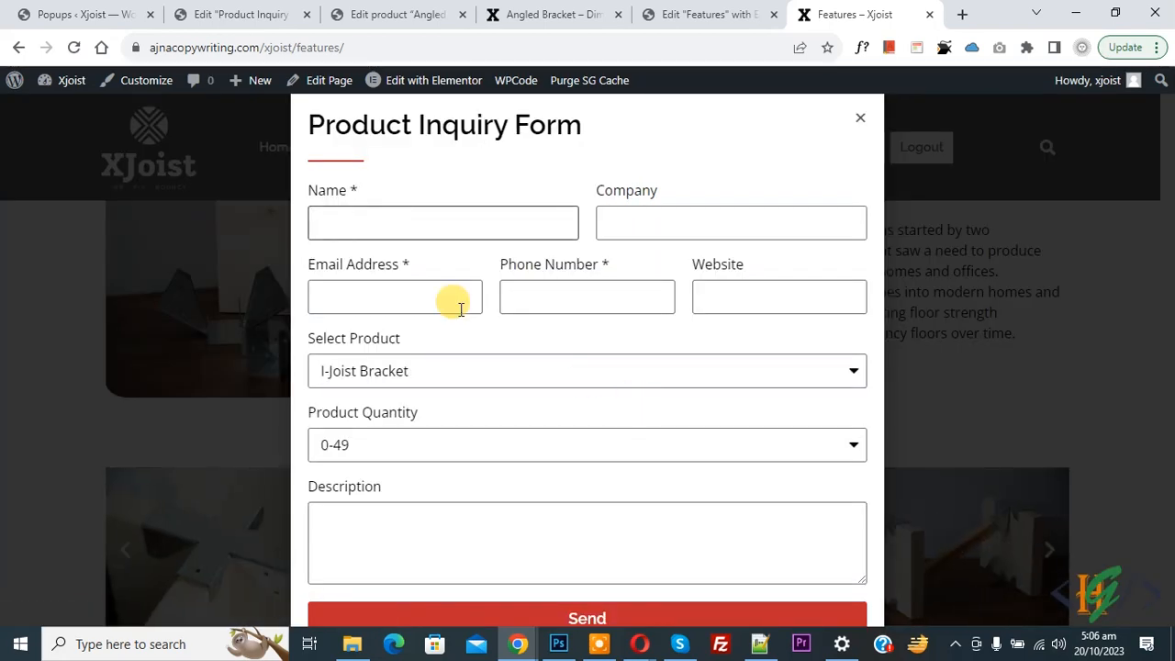
{"action": "mouse_move", "coordinate": [867, 121]}
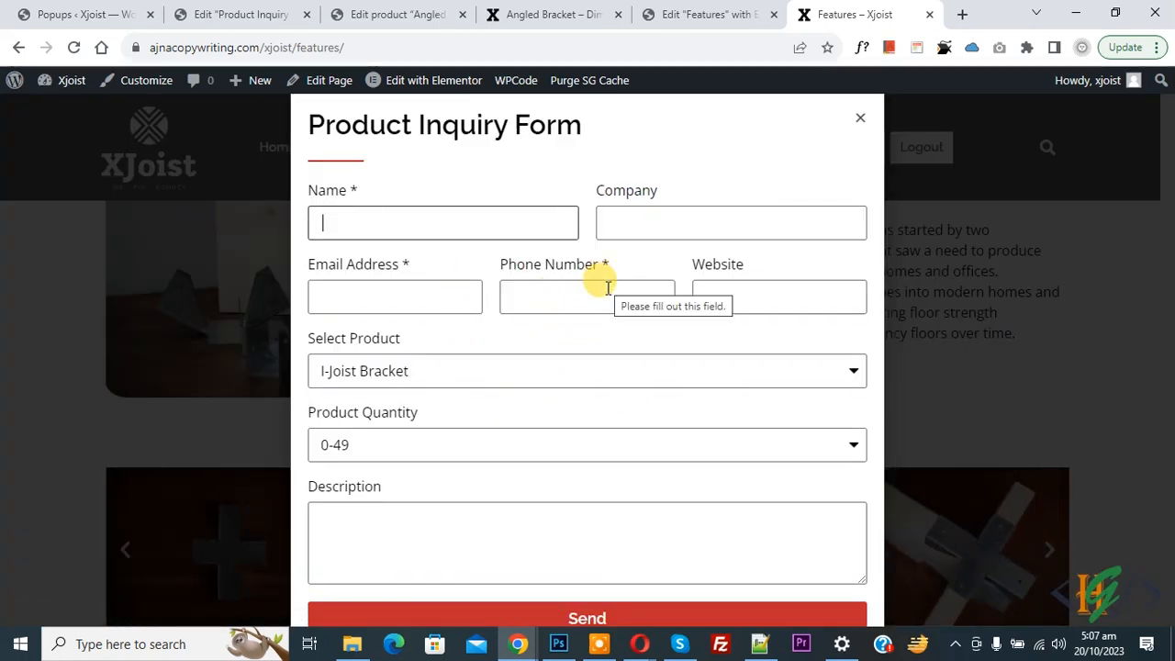
{"action": "left_click", "coordinate": [707, 14]}
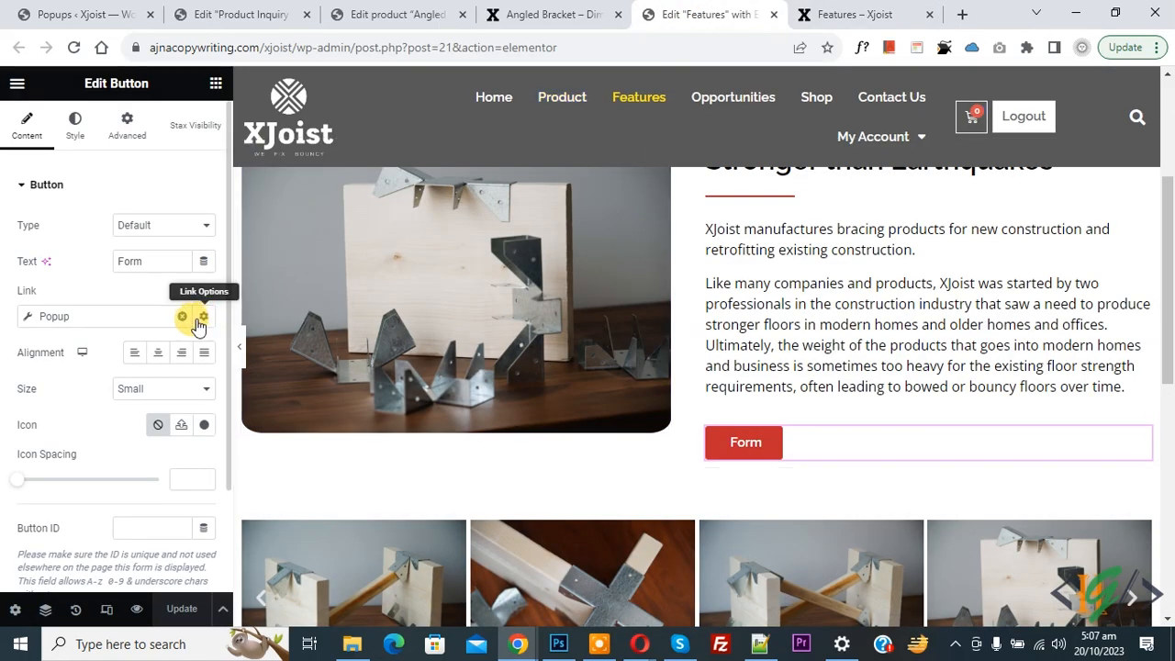
{"action": "mouse_move", "coordinate": [77, 353]}
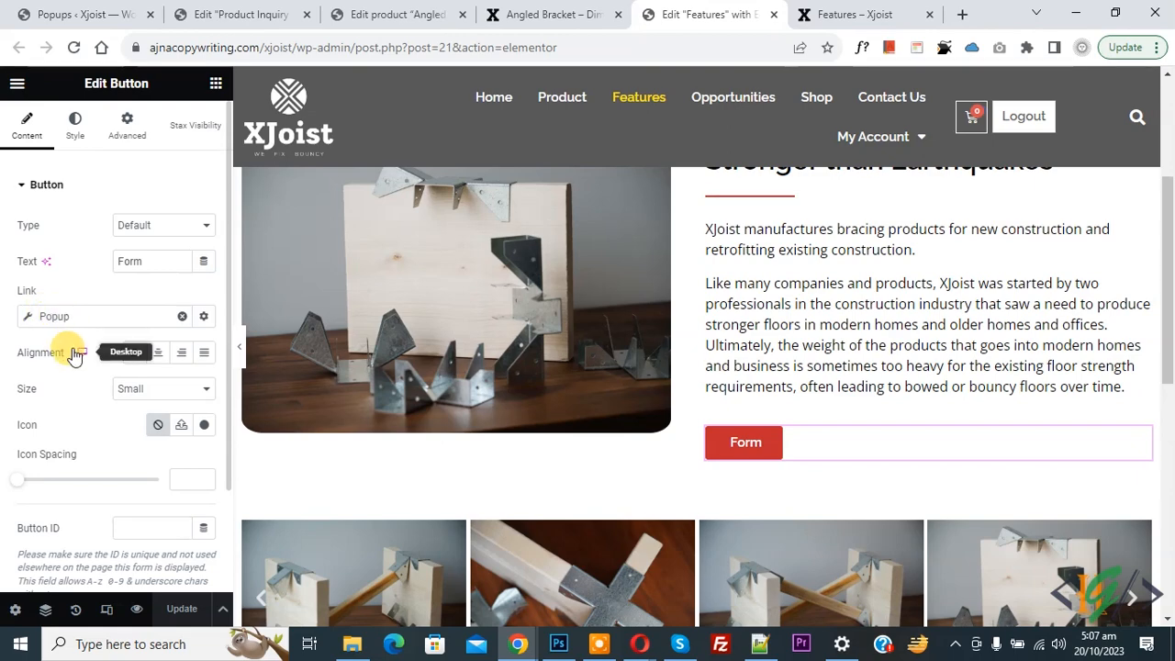